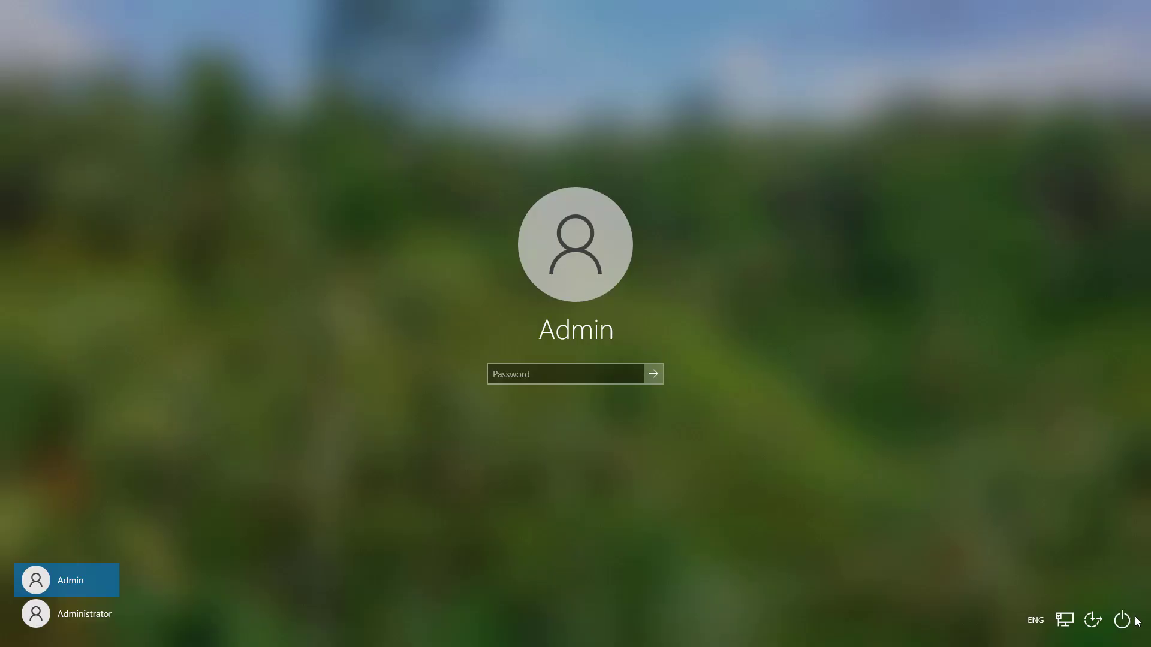
{"action": "mouse_move", "coordinate": [1126, 615]}
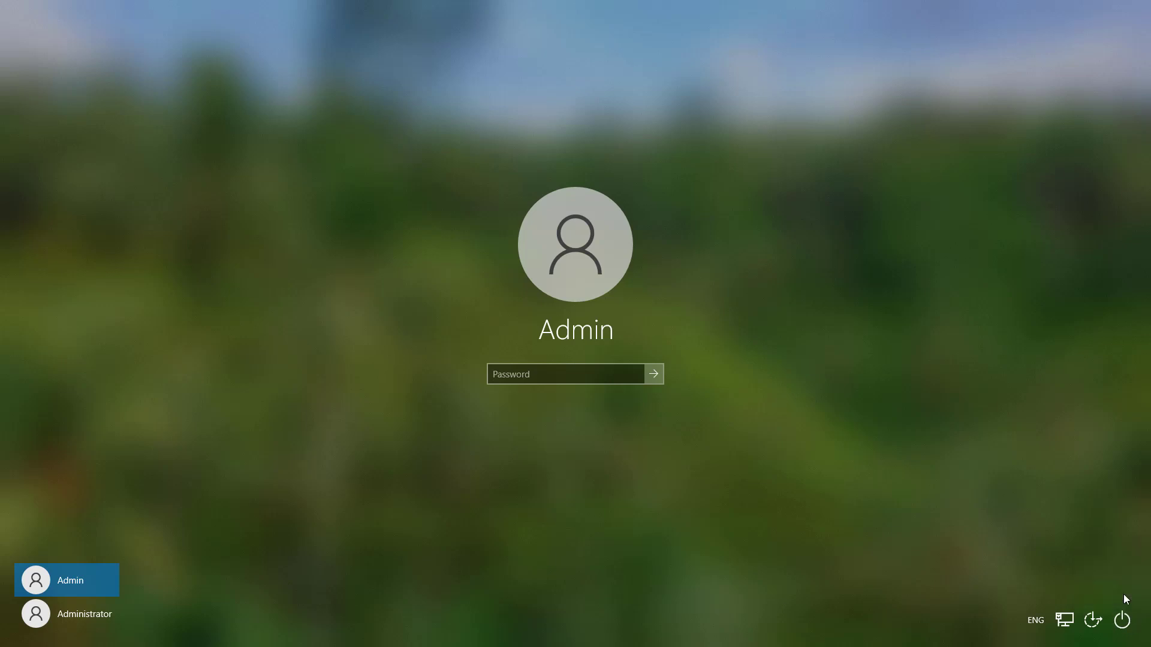
- Restart from the sign-in screen's power menu to boot into recovery options
{"action": "left_click", "coordinate": [1119, 620]}
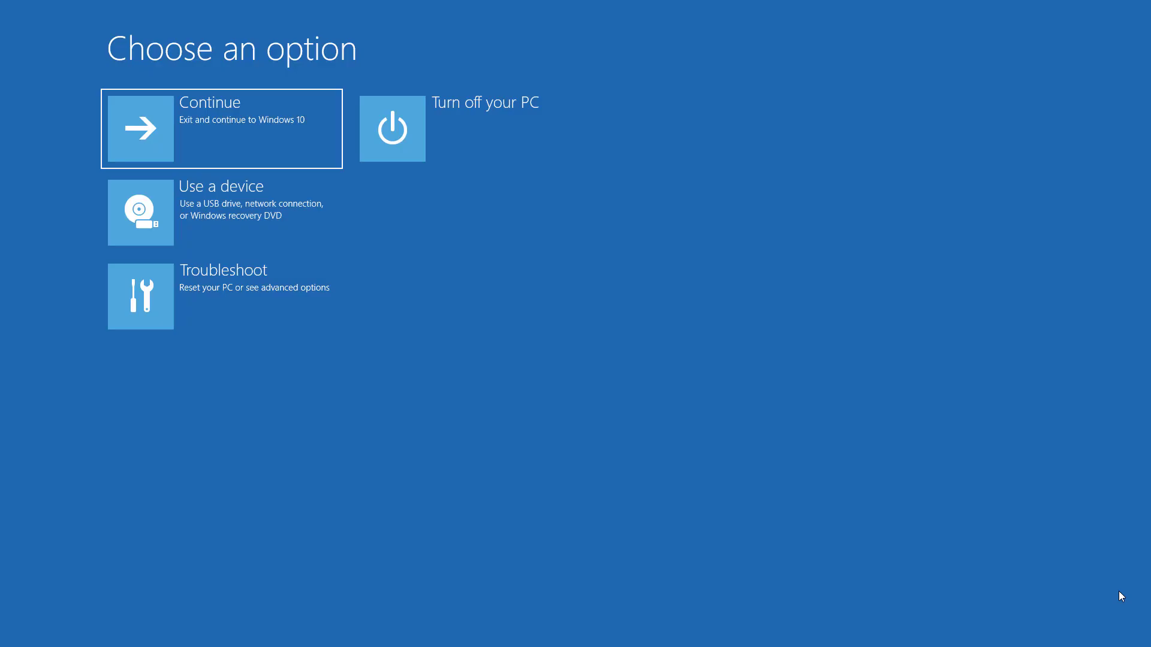
{"action": "mouse_move", "coordinate": [338, 321]}
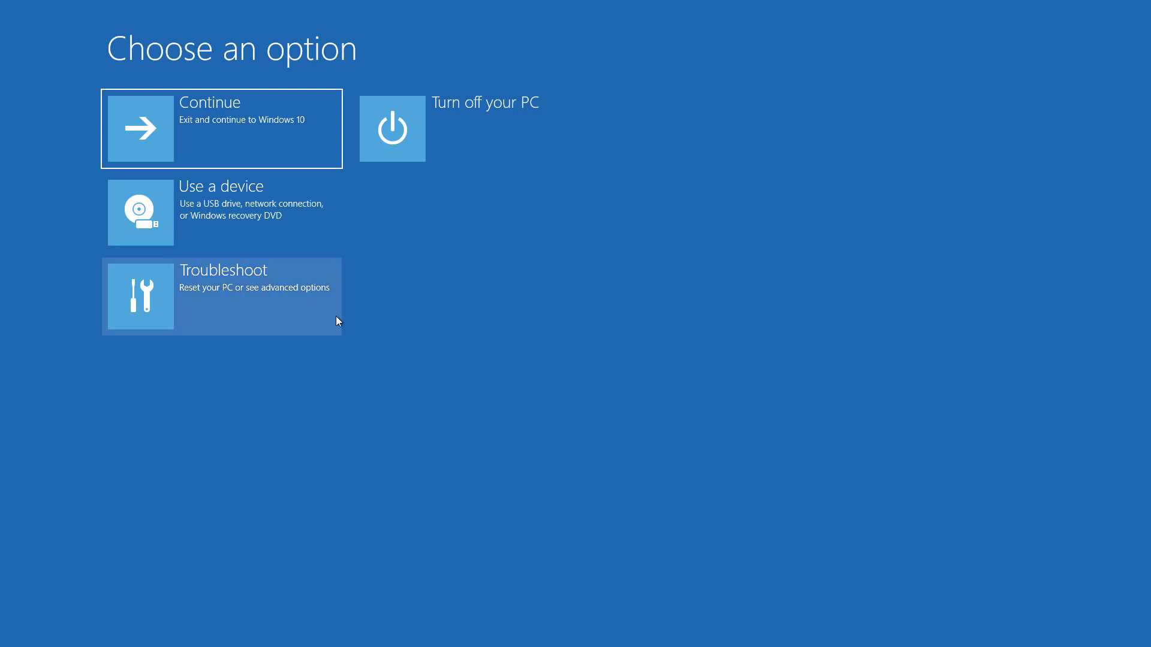
- Go through Troubleshoot and Advanced options to open the recovery Command Prompt
{"action": "left_click", "coordinate": [222, 297]}
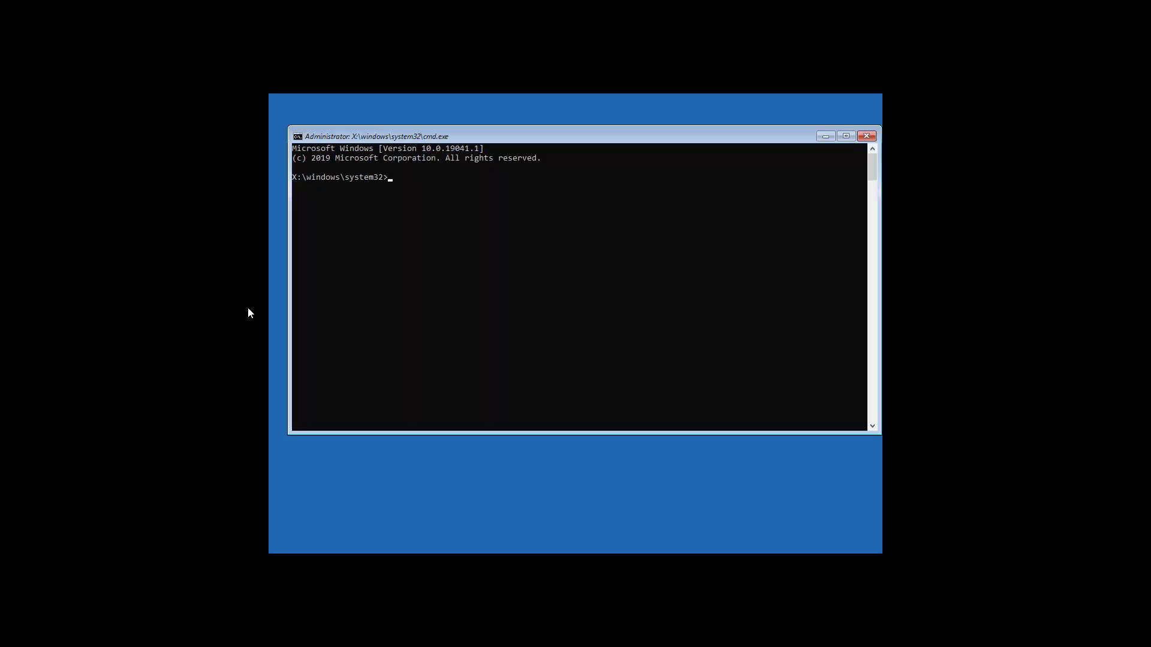
- Run regedit, select HKEY_LOCAL_MACHINE and start File > Load Hive
{"action": "type", "text": "rege"}
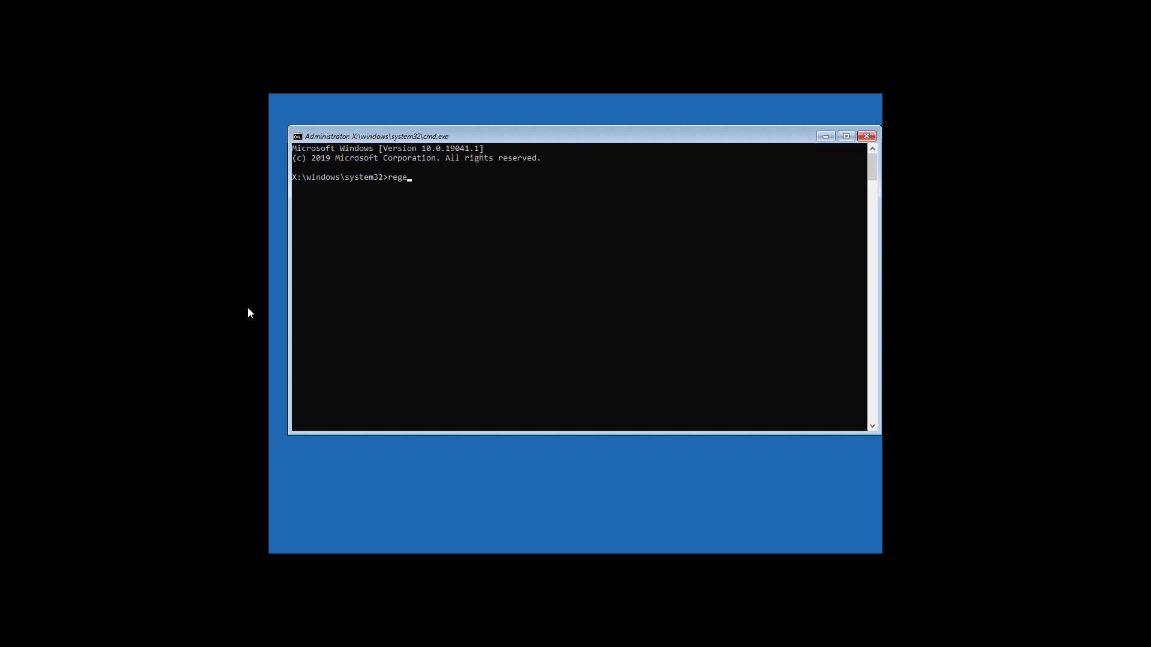
{"action": "key", "text": "Enter"}
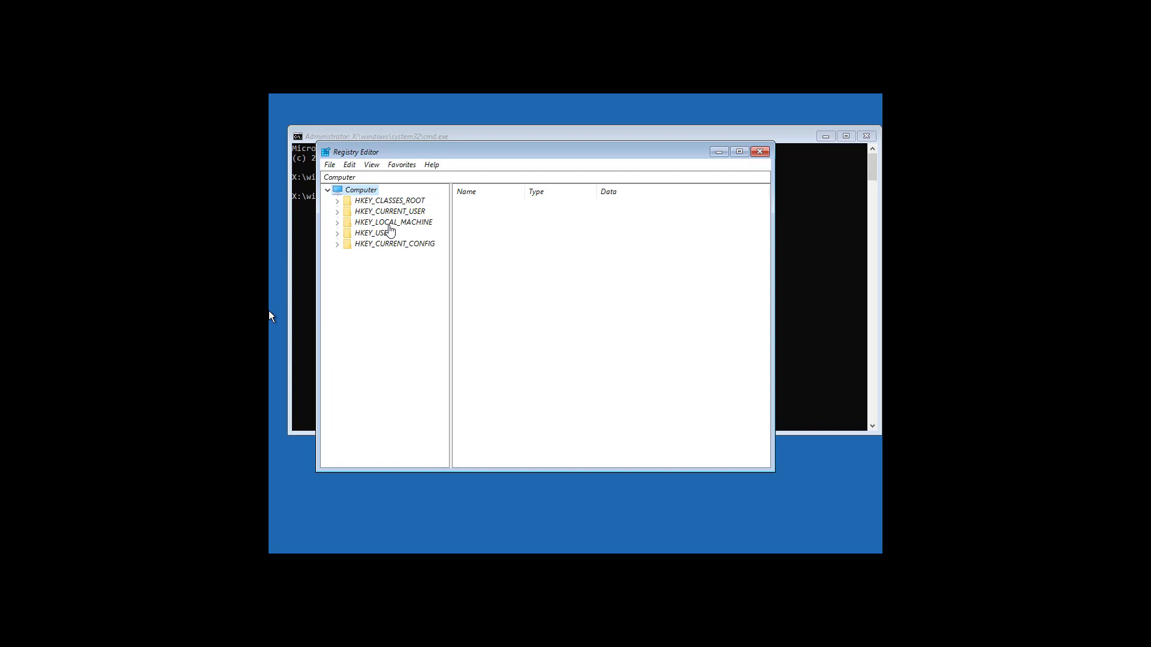
{"action": "left_click", "coordinate": [392, 222]}
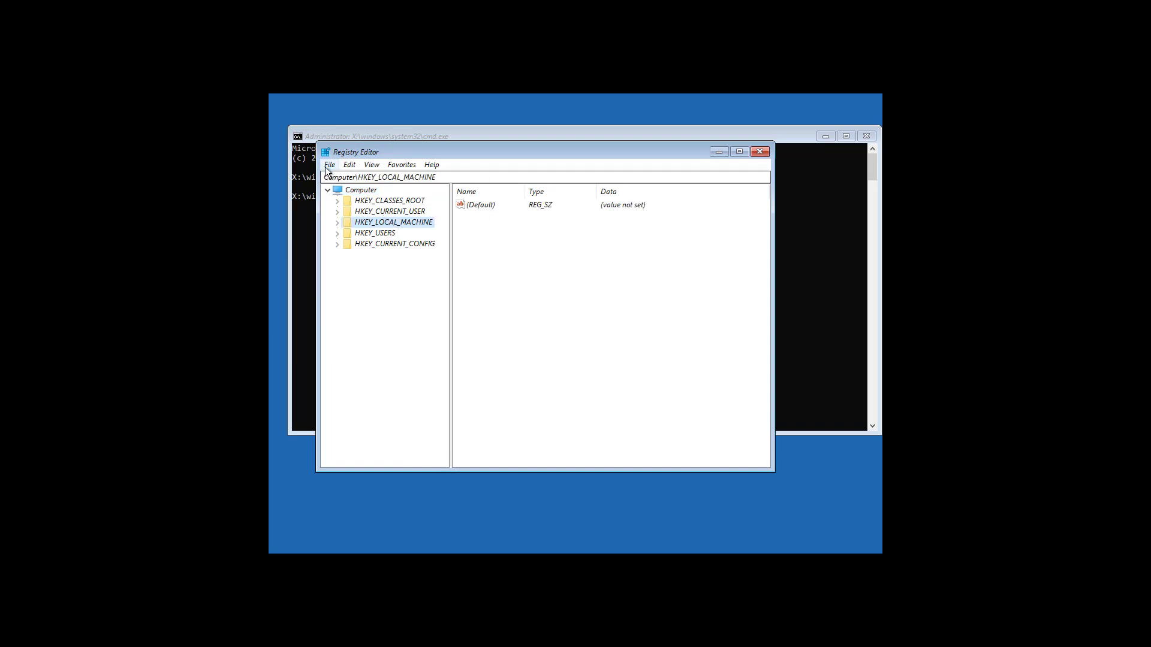
{"action": "left_click", "coordinate": [330, 165]}
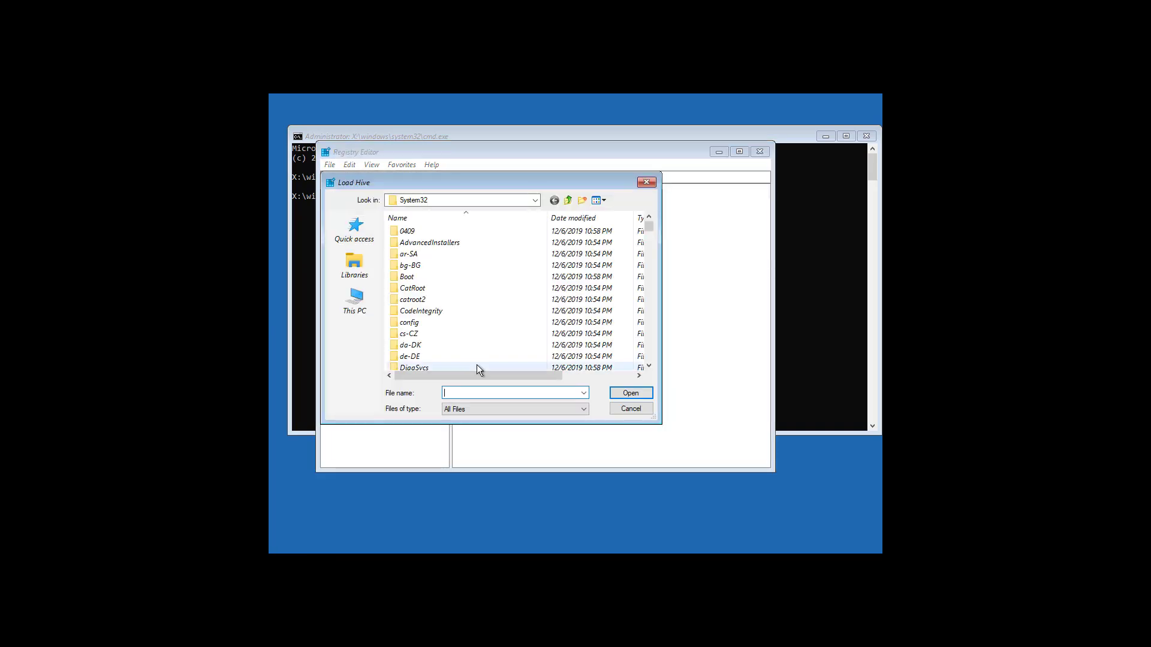
- Browse into the Windows folder on Local Disk (C:)
{"action": "left_click", "coordinate": [354, 299]}
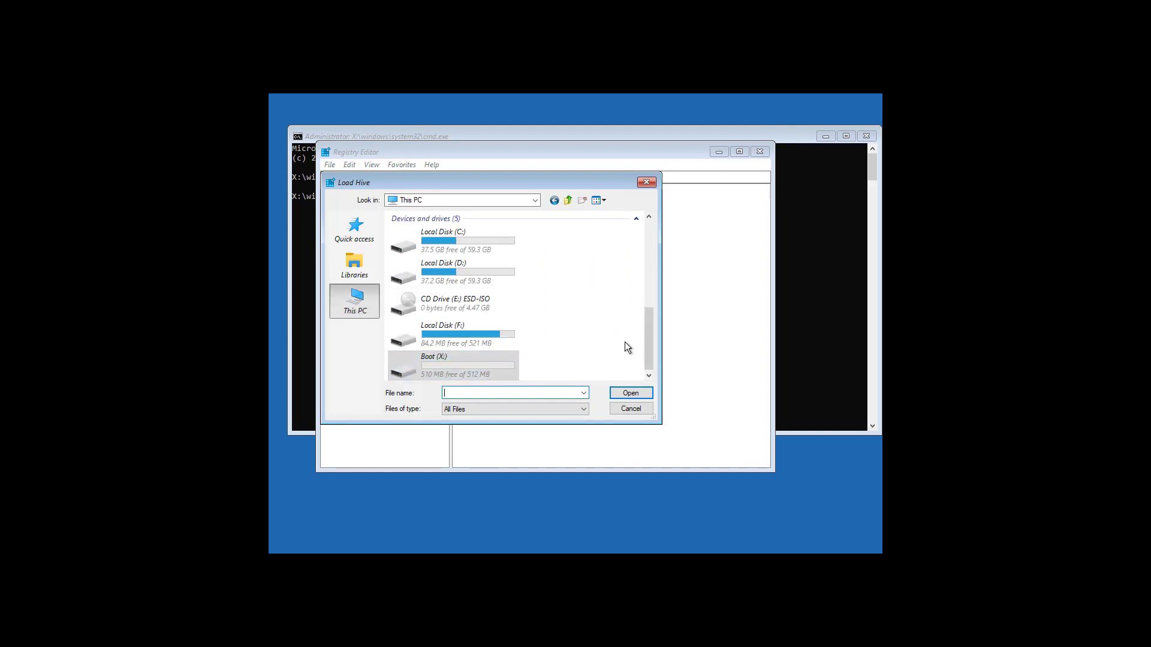
{"action": "scroll", "scroll_direction": "down", "scroll_amount": 3}
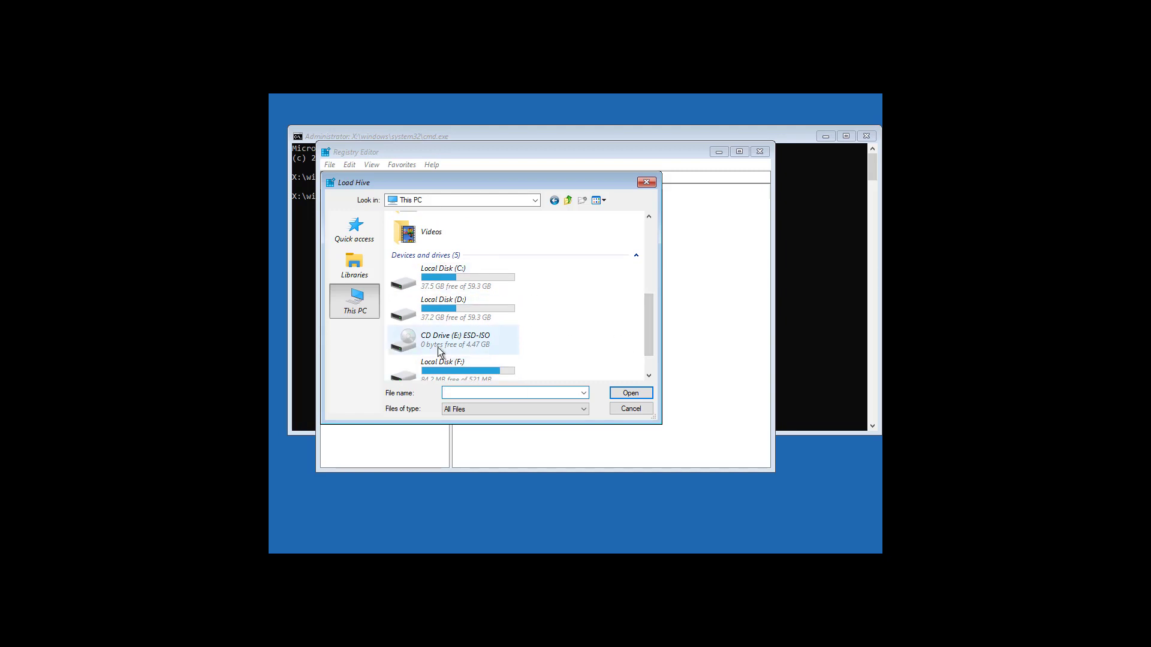
{"action": "double_click", "coordinate": [443, 276]}
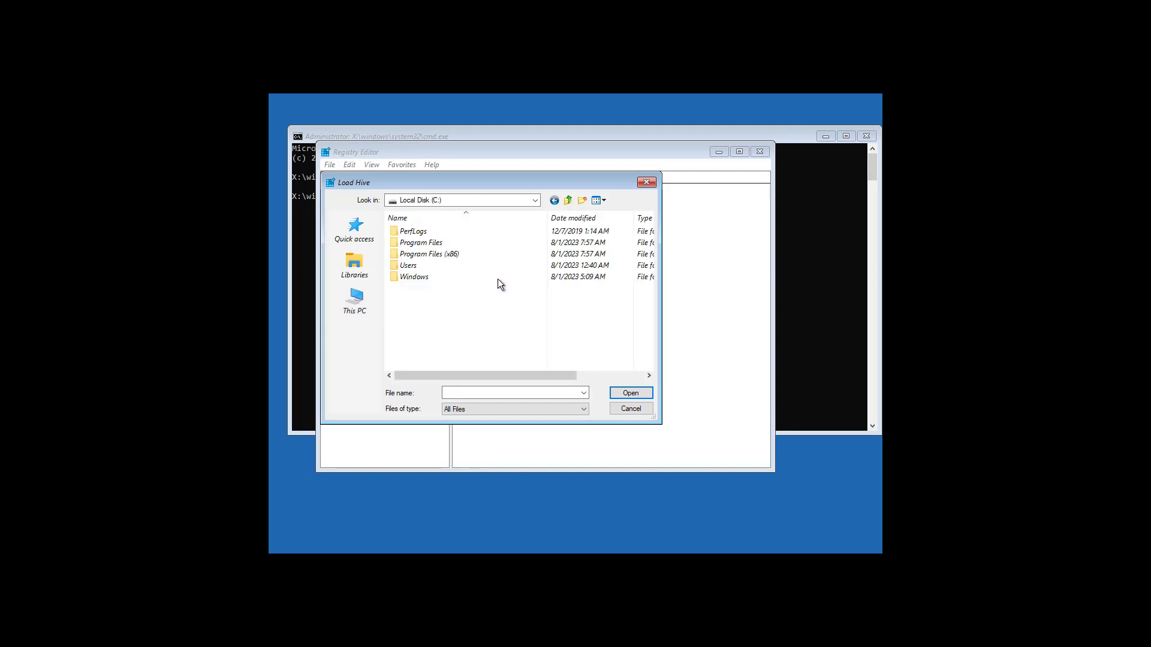
{"action": "double_click", "coordinate": [414, 276]}
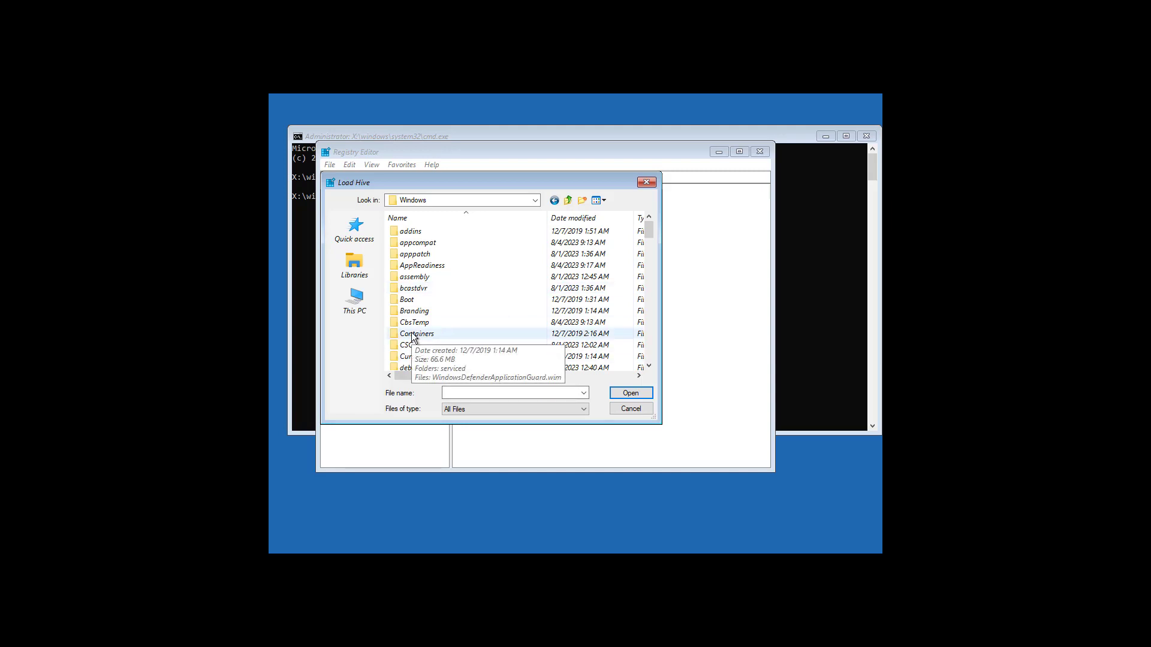
{"action": "scroll", "scroll_direction": "down", "scroll_amount": 3}
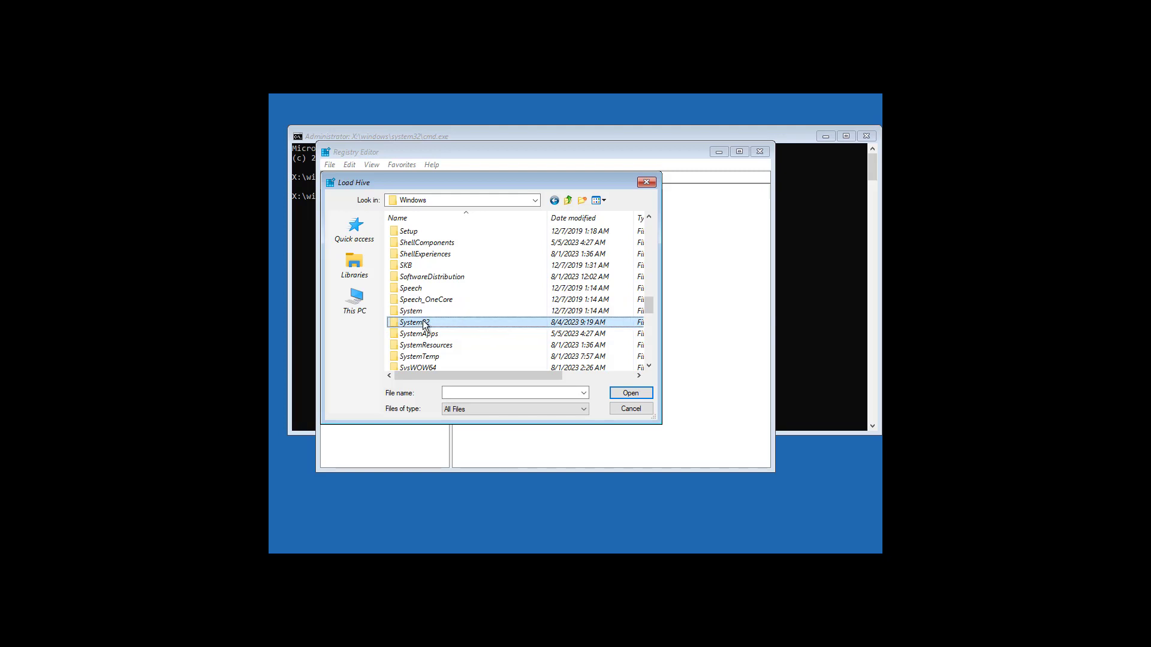
- Select and open the SAM file from System32\config
{"action": "double_click", "coordinate": [414, 321]}
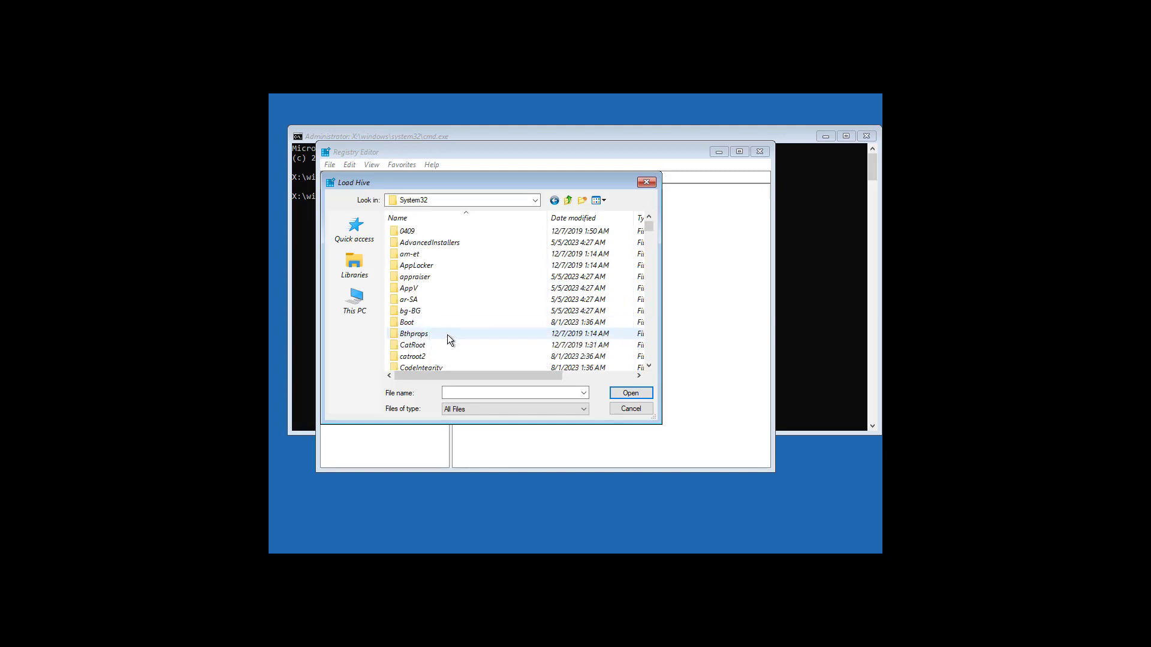
{"action": "scroll", "scroll_direction": "down", "scroll_amount": 3}
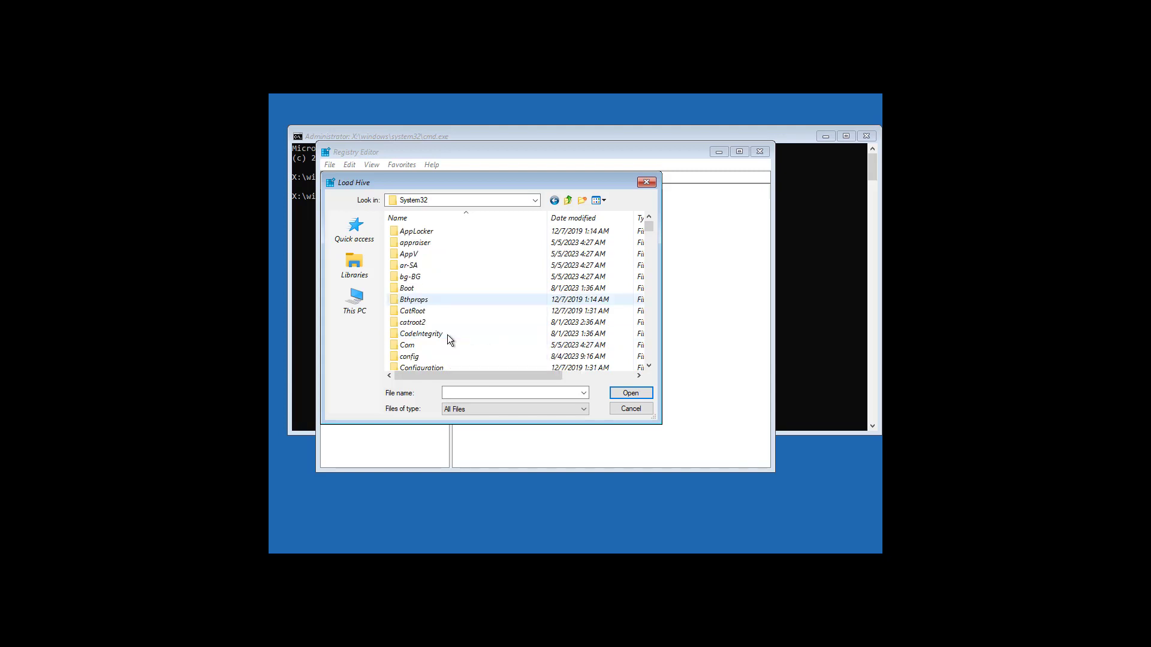
{"action": "double_click", "coordinate": [409, 356]}
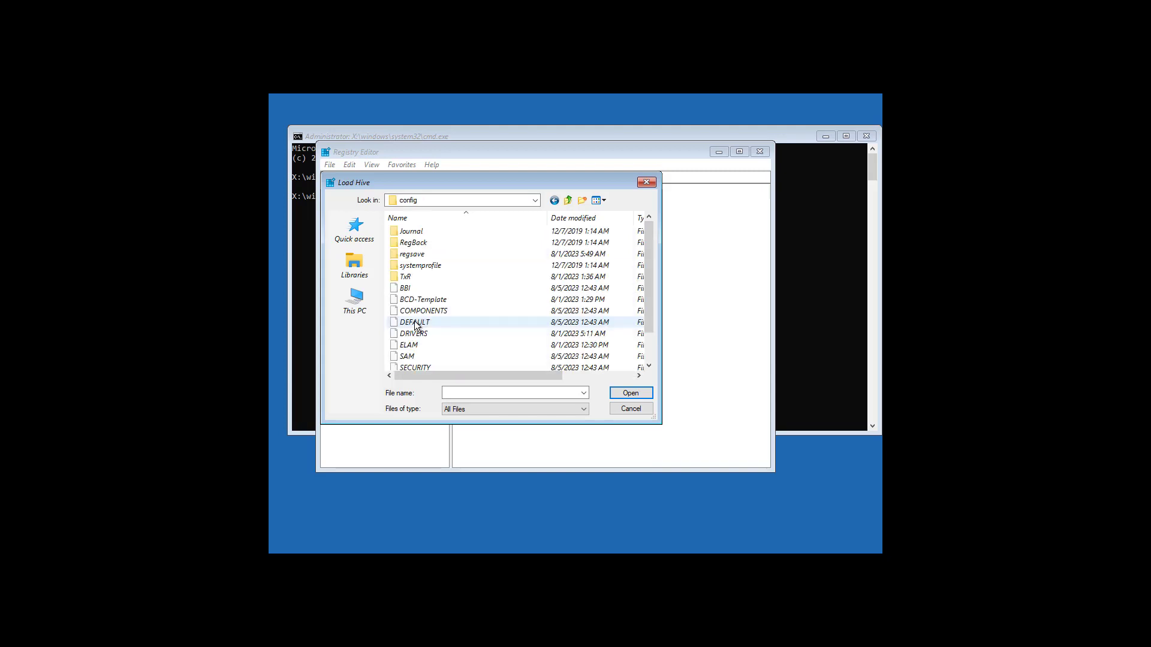
{"action": "left_click", "coordinate": [406, 356]}
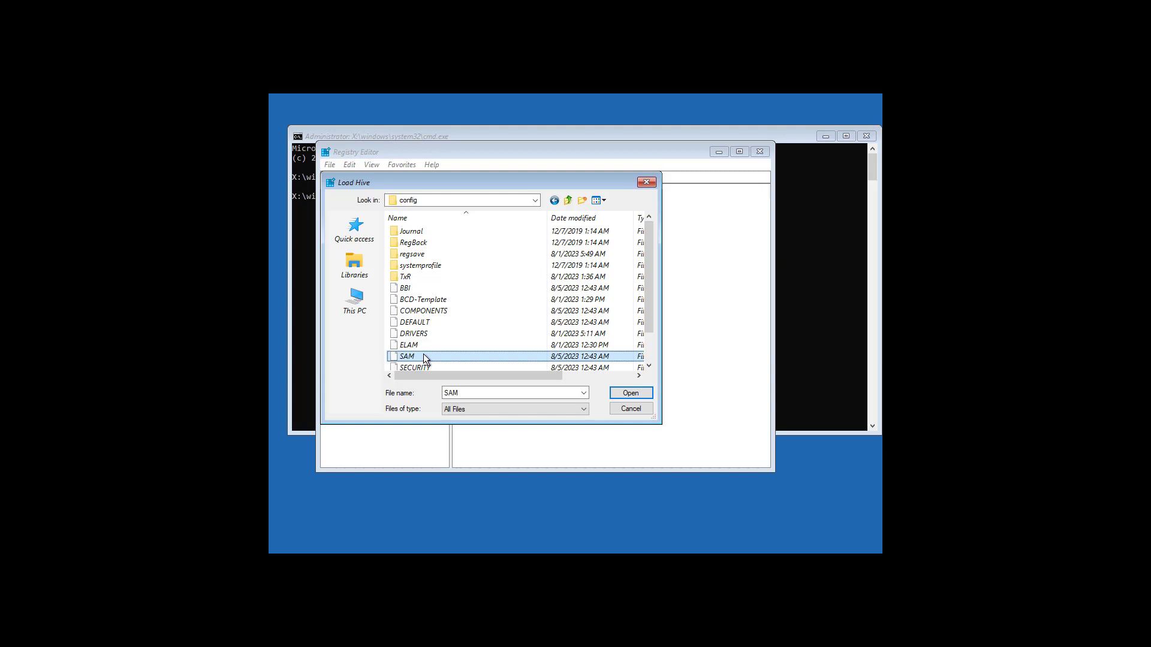
{"action": "left_click", "coordinate": [631, 392]}
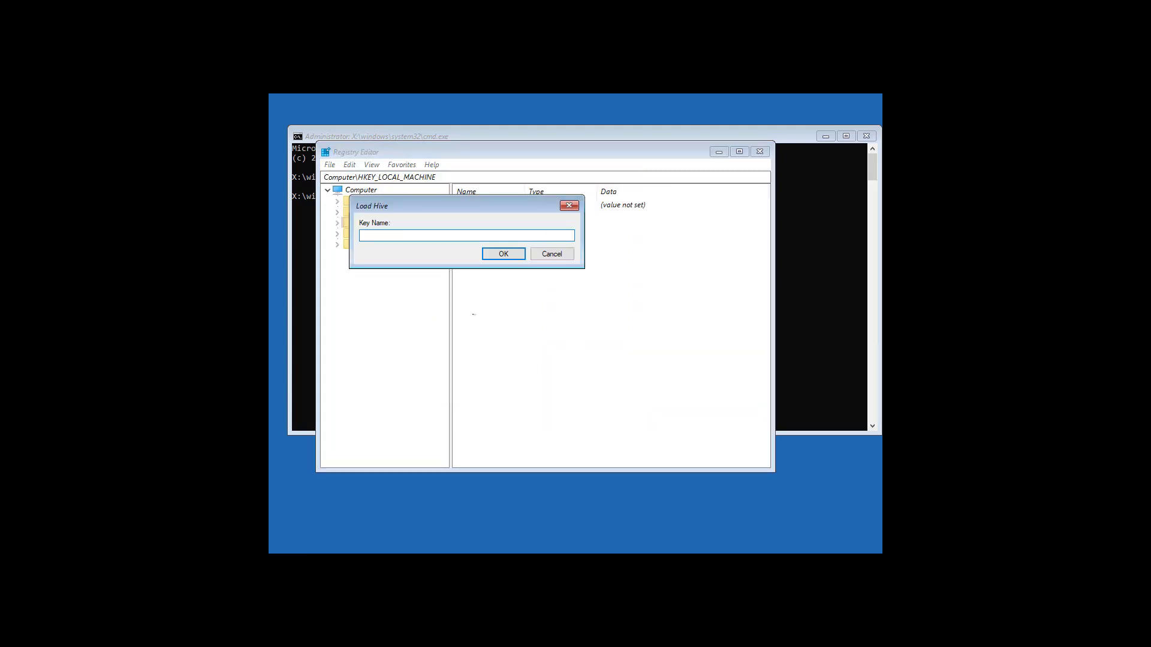
- Name the loaded hive TechEasyGeek and confirm
{"action": "type", "text": "TechEasyGeek"}
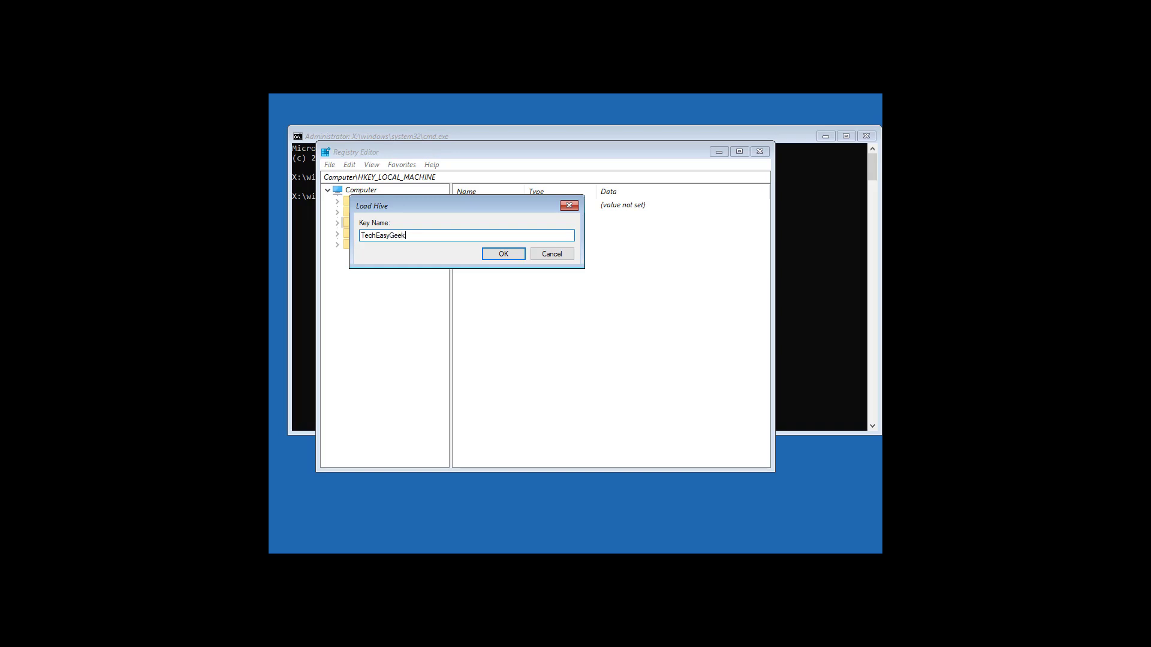
{"action": "left_click", "coordinate": [503, 254]}
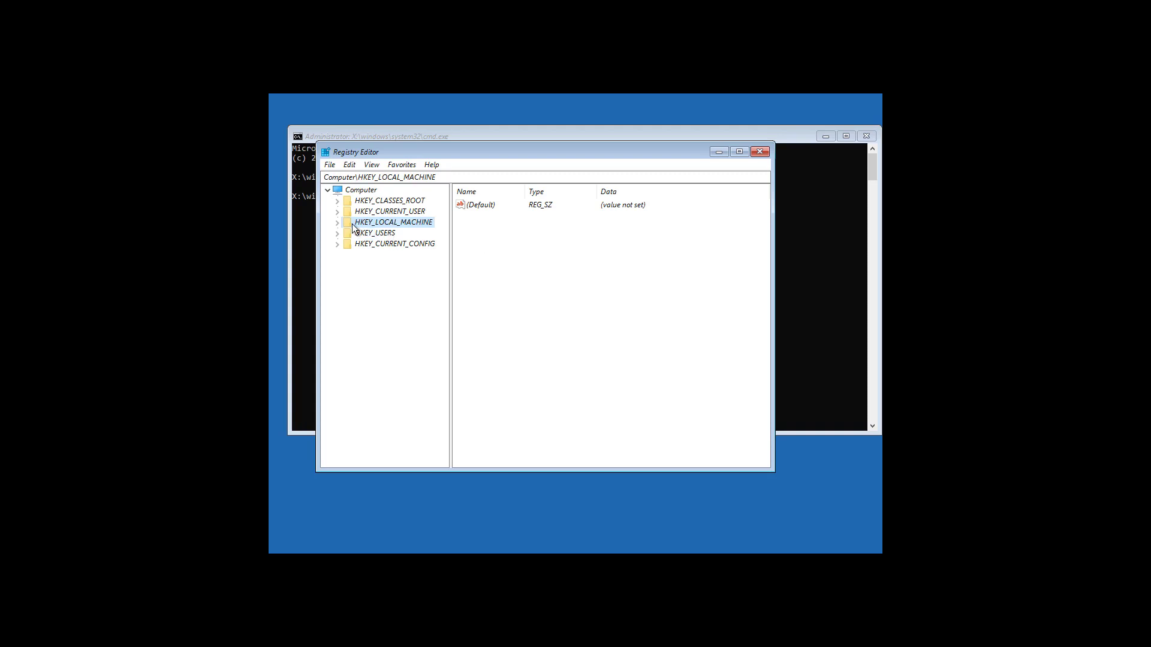
- Expand HKEY_LOCAL_MACHINE down through TechEasyGeek, SAM and Domains
{"action": "left_click", "coordinate": [338, 222]}
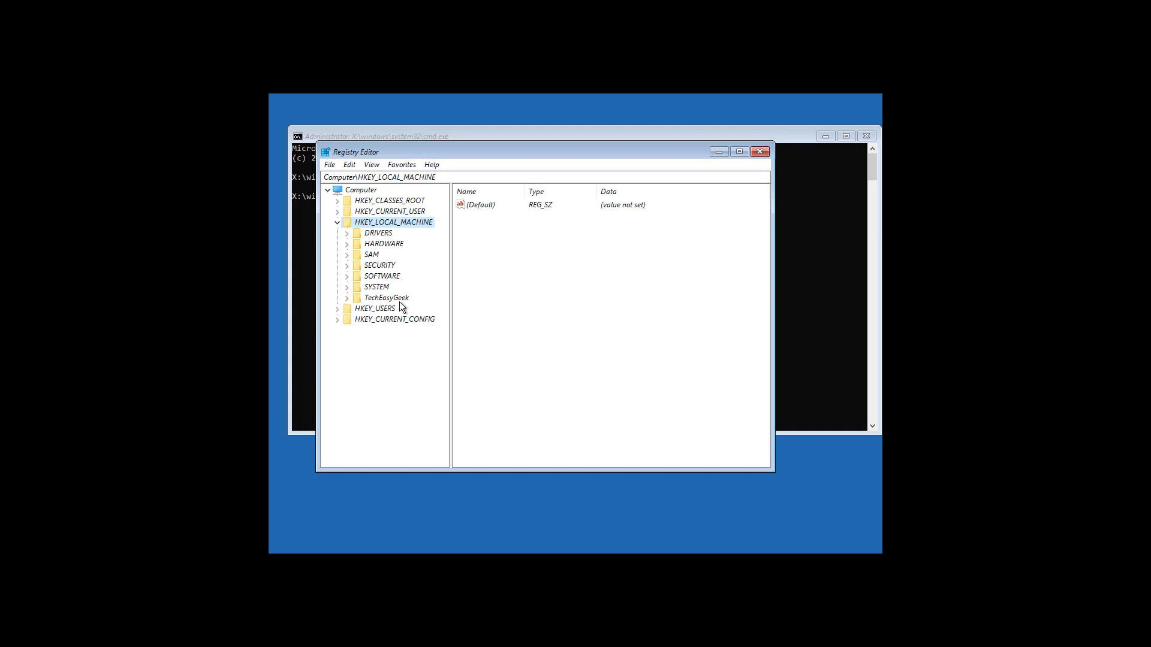
{"action": "left_click", "coordinate": [385, 297]}
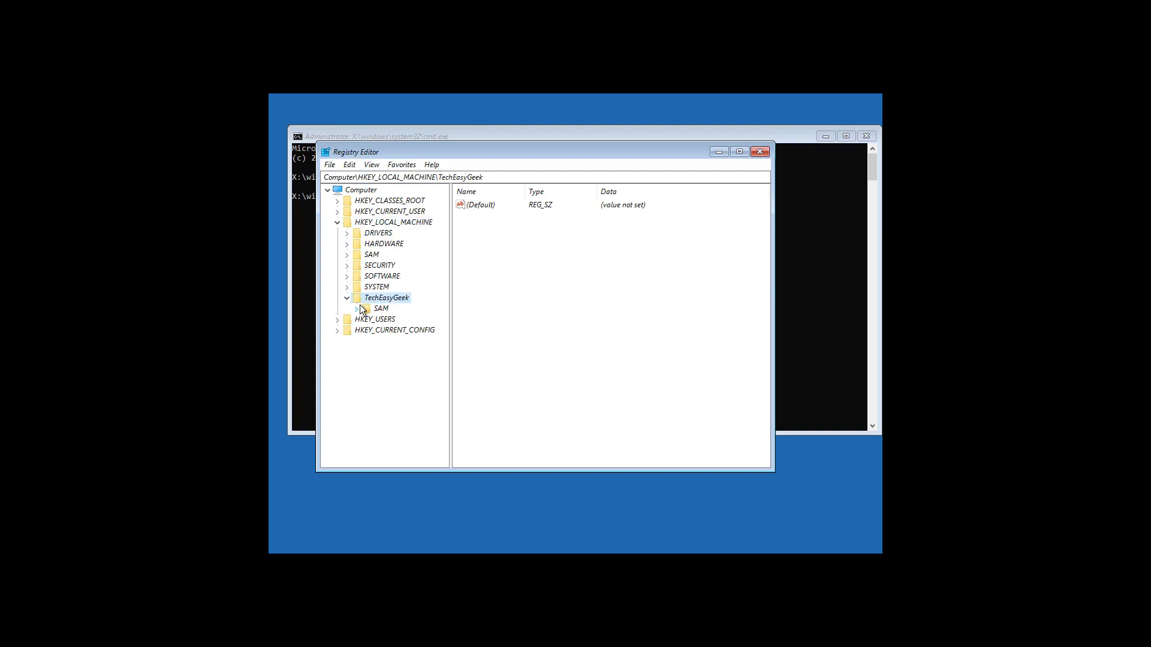
{"action": "left_click", "coordinate": [381, 308]}
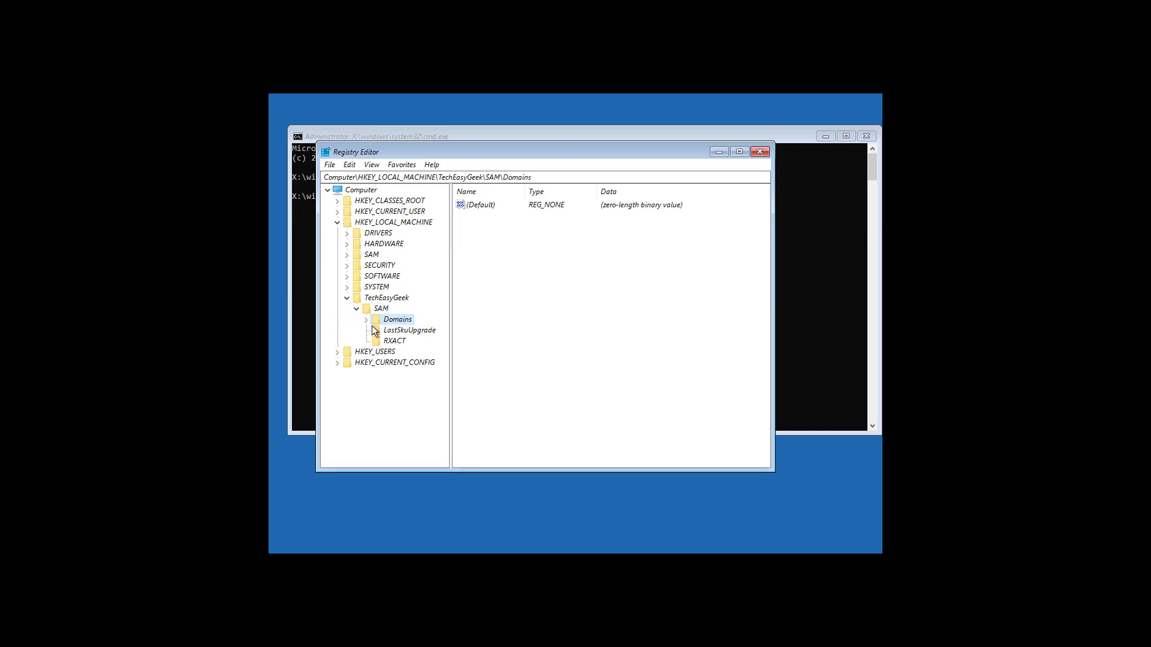
{"action": "left_click", "coordinate": [366, 319]}
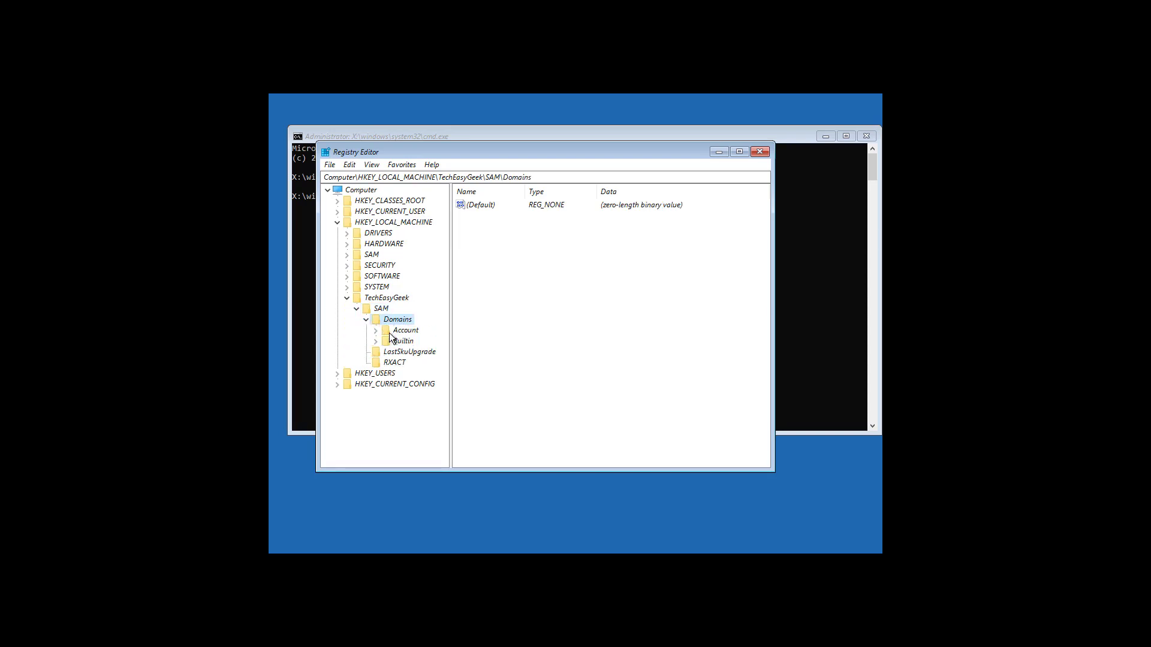
- Expand Account\Users, open user key 000001F4 and select its F value
{"action": "left_click", "coordinate": [404, 331]}
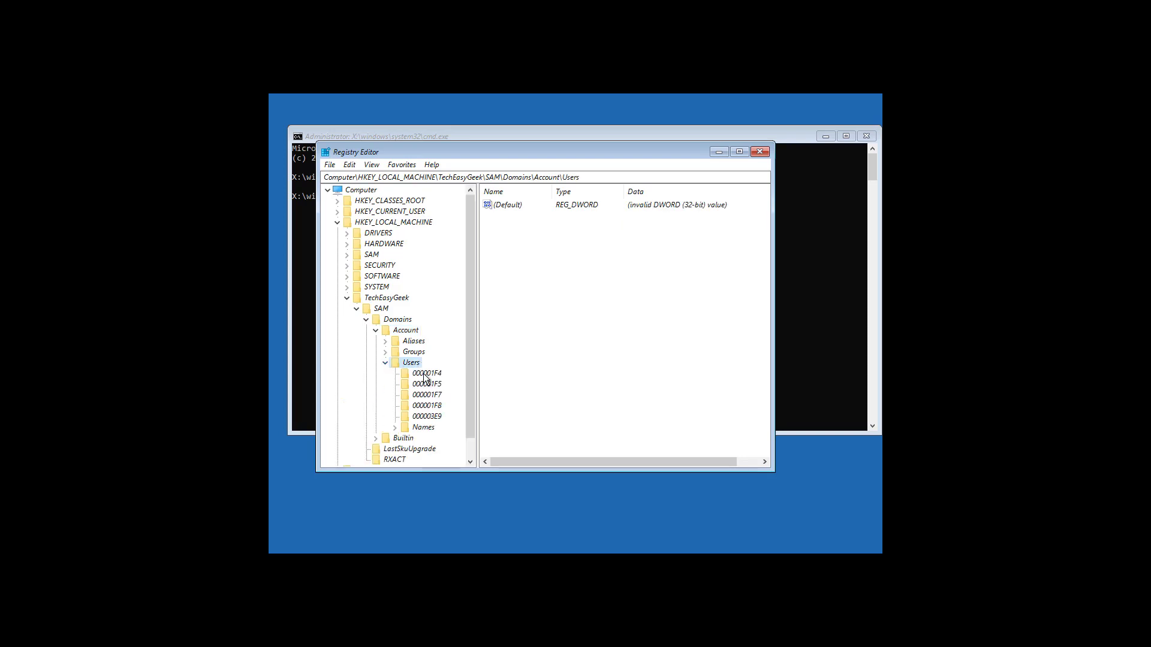
{"action": "left_click", "coordinate": [425, 373]}
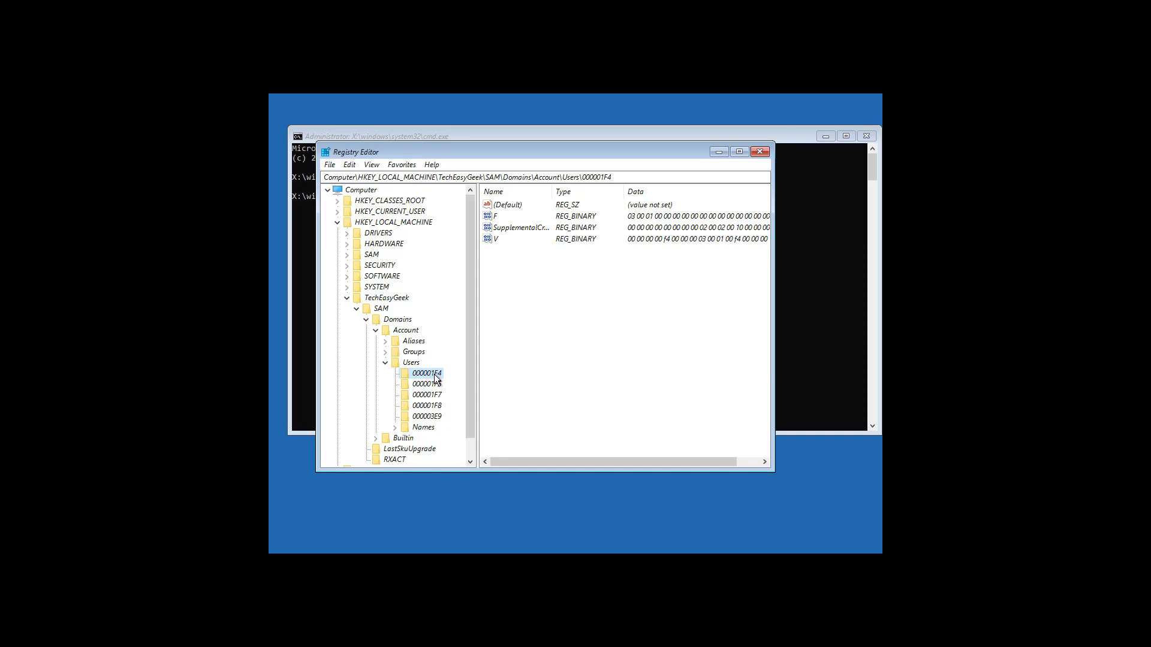
{"action": "left_click", "coordinate": [496, 216]}
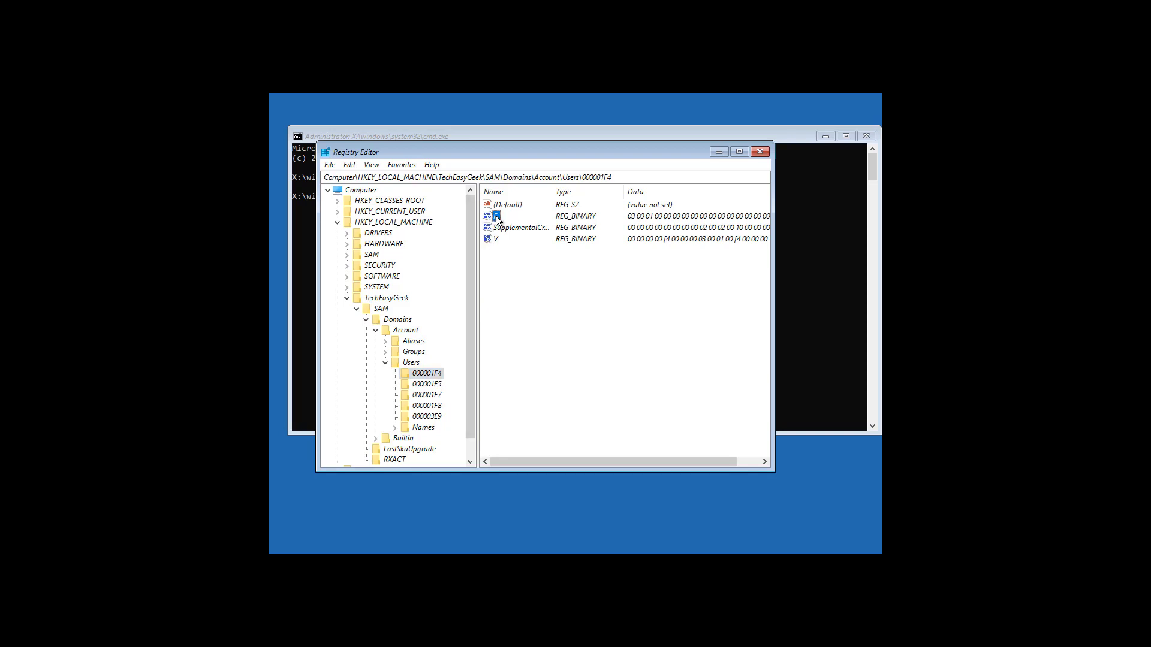
- Edit the F value's byte at offset 0038 from 11 to 10 and save
{"action": "double_click", "coordinate": [496, 216]}
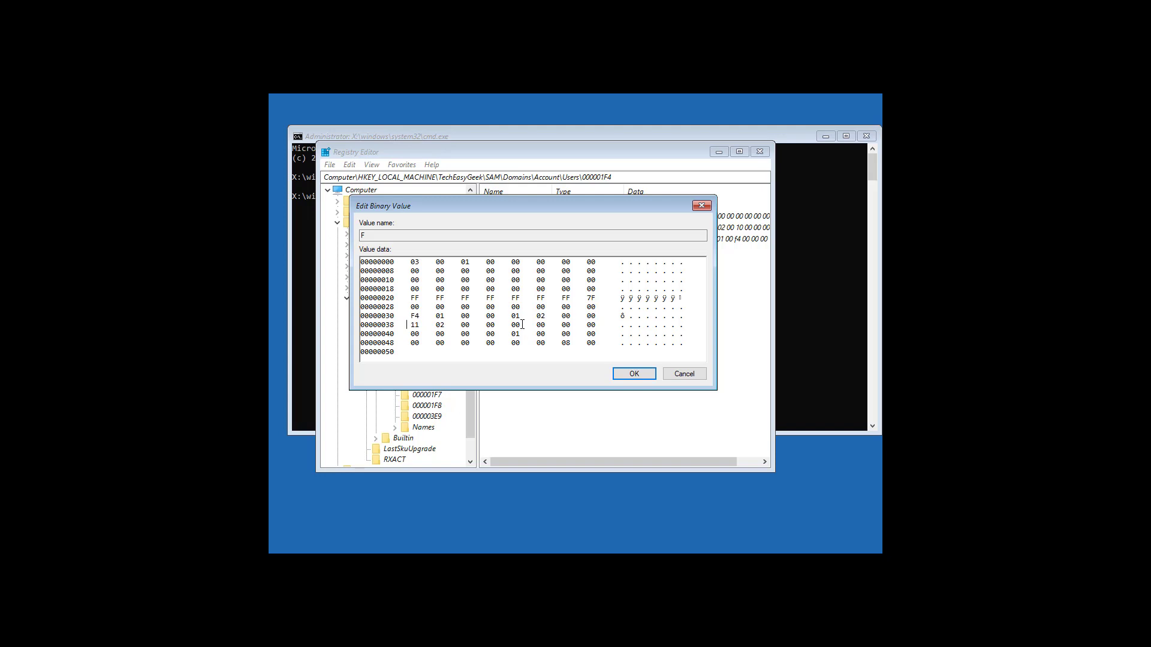
{"action": "type", "text": "10"}
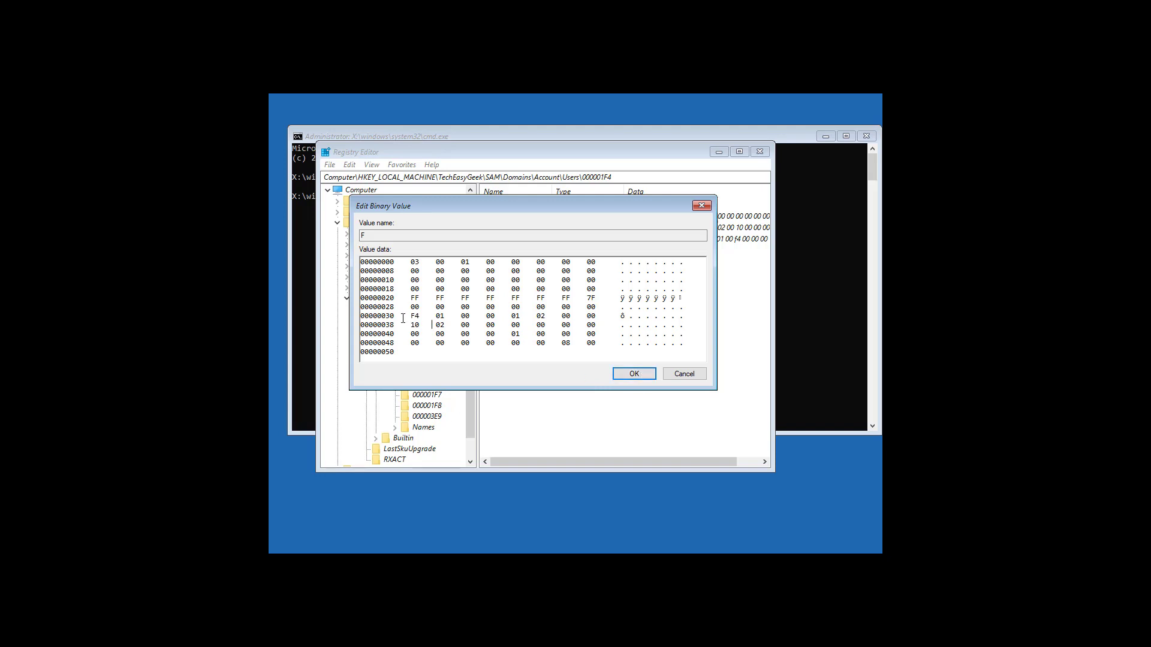
{"action": "left_click", "coordinate": [633, 373]}
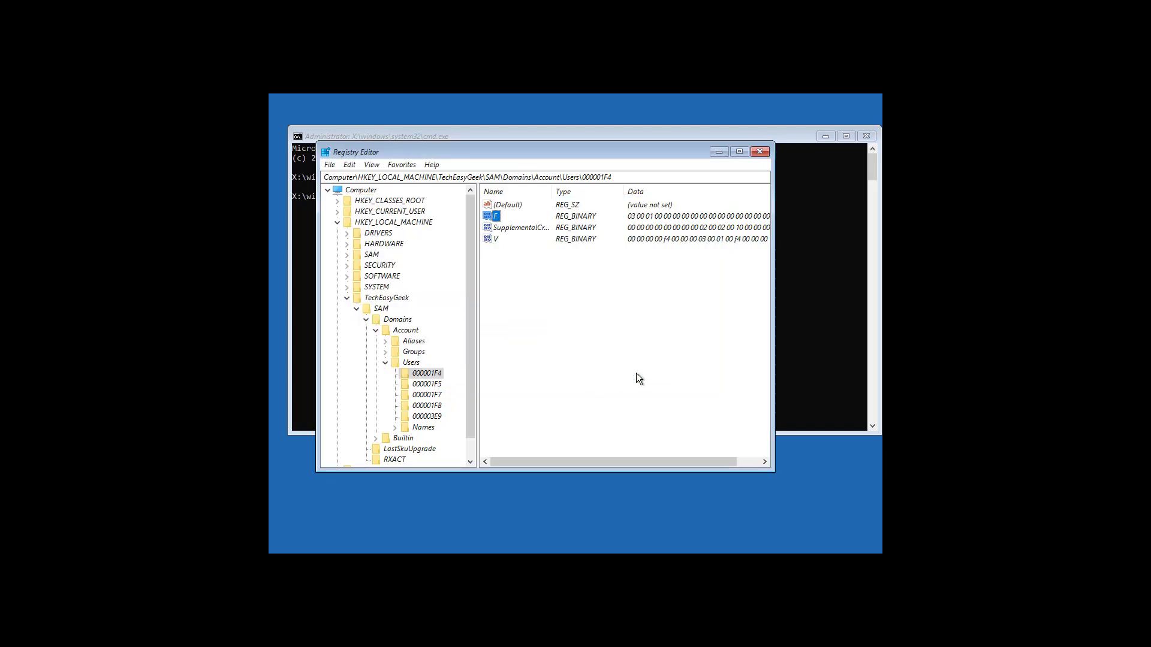
{"action": "mouse_move", "coordinate": [374, 345]}
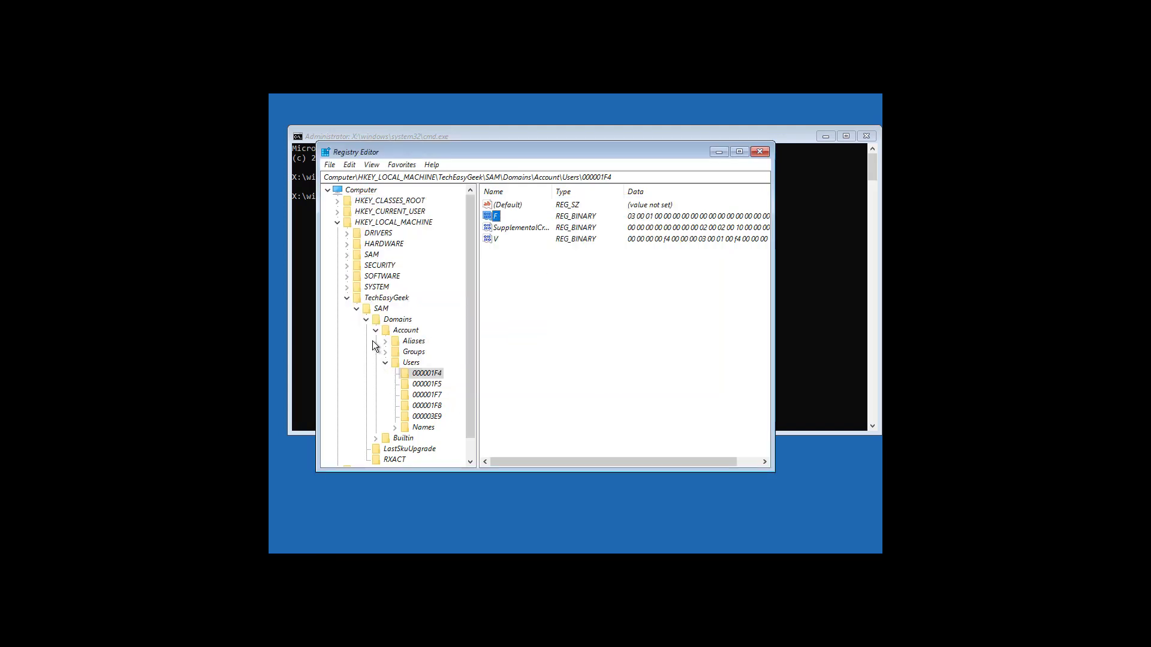
- Collapse HKEY_LOCAL_MACHINE and close Registry Editor
{"action": "left_click", "coordinate": [399, 319]}
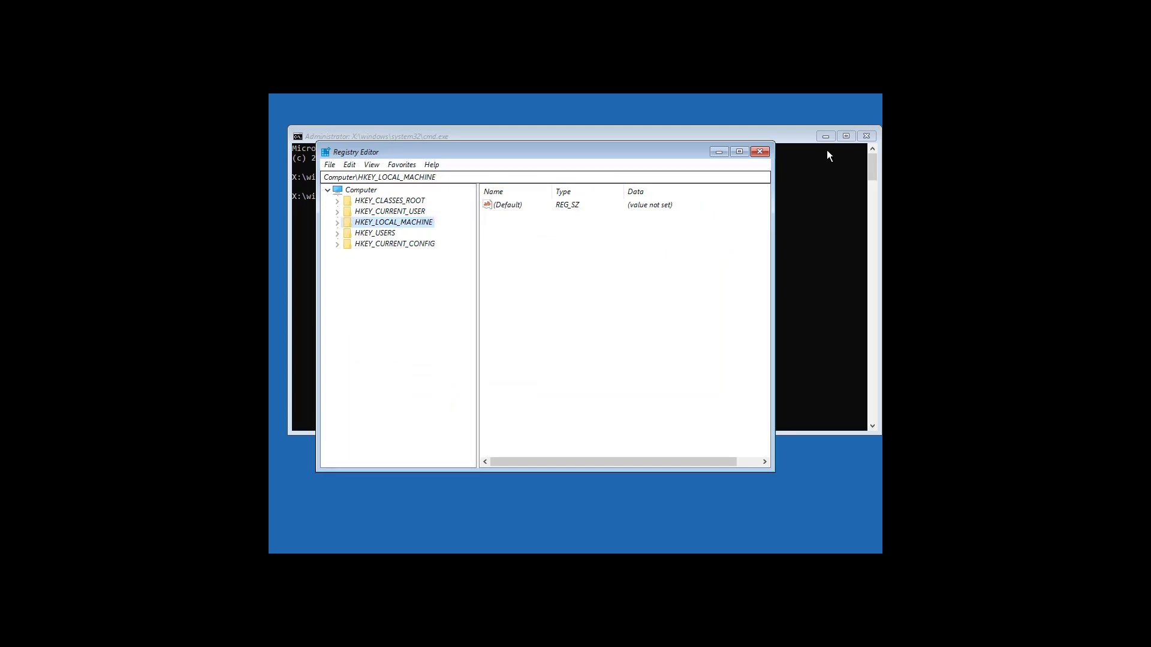
{"action": "left_click", "coordinate": [761, 152]}
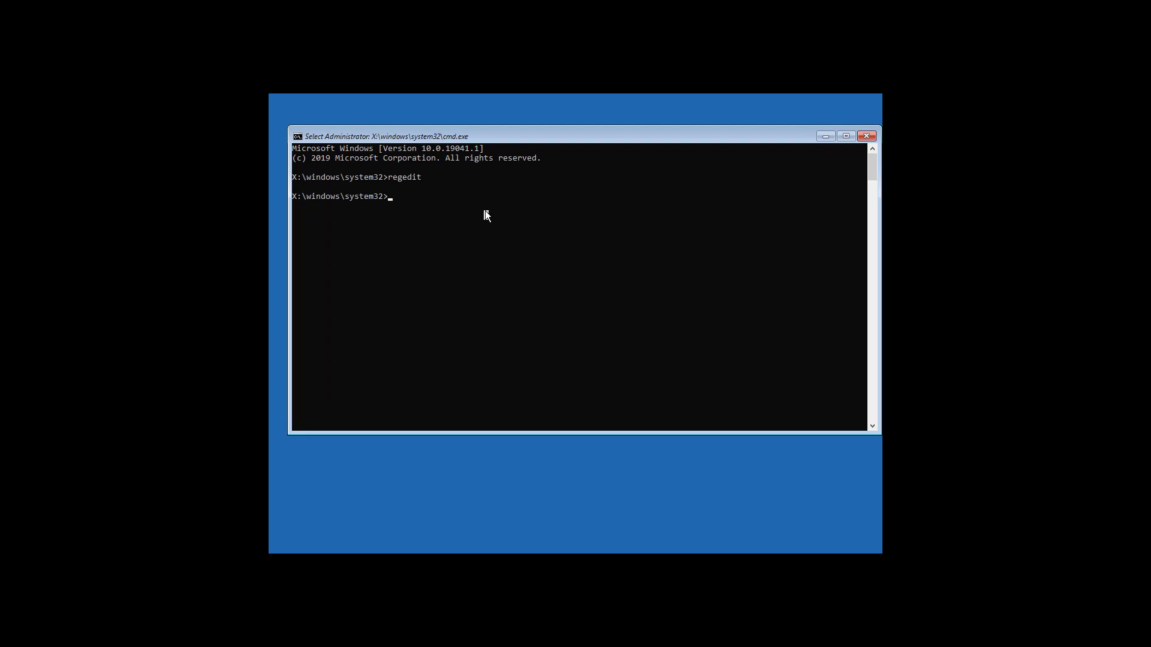
- Run the mistyped exit command, which is reported as not recognized
{"action": "type", "text": "exi"}
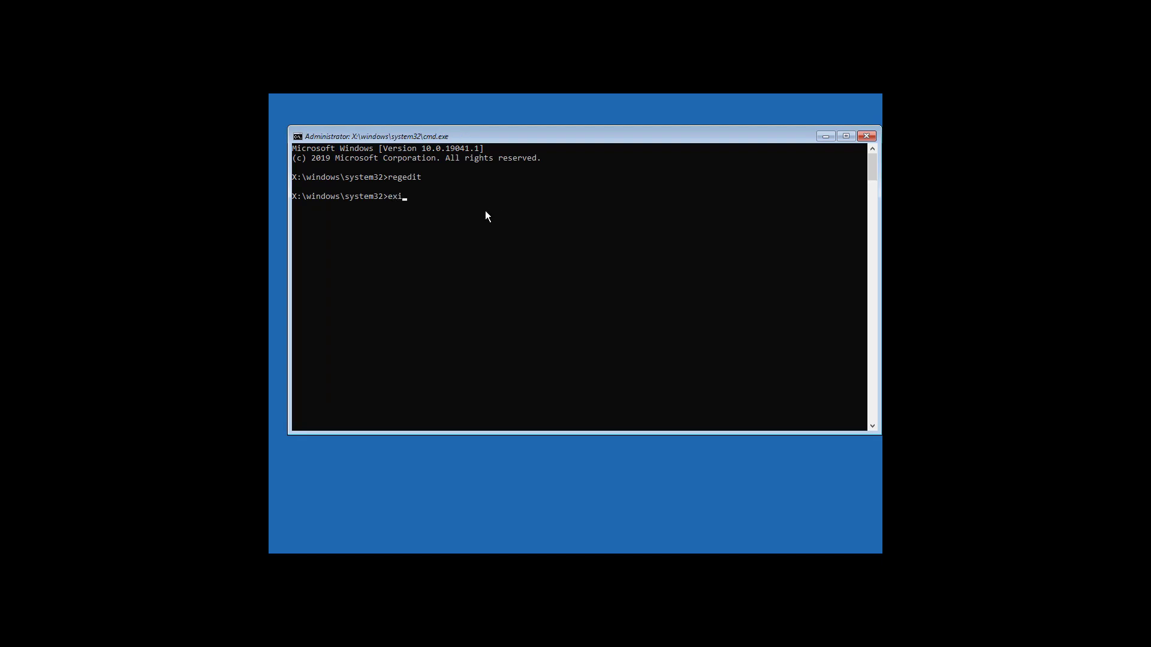
{"action": "key", "text": "Enter"}
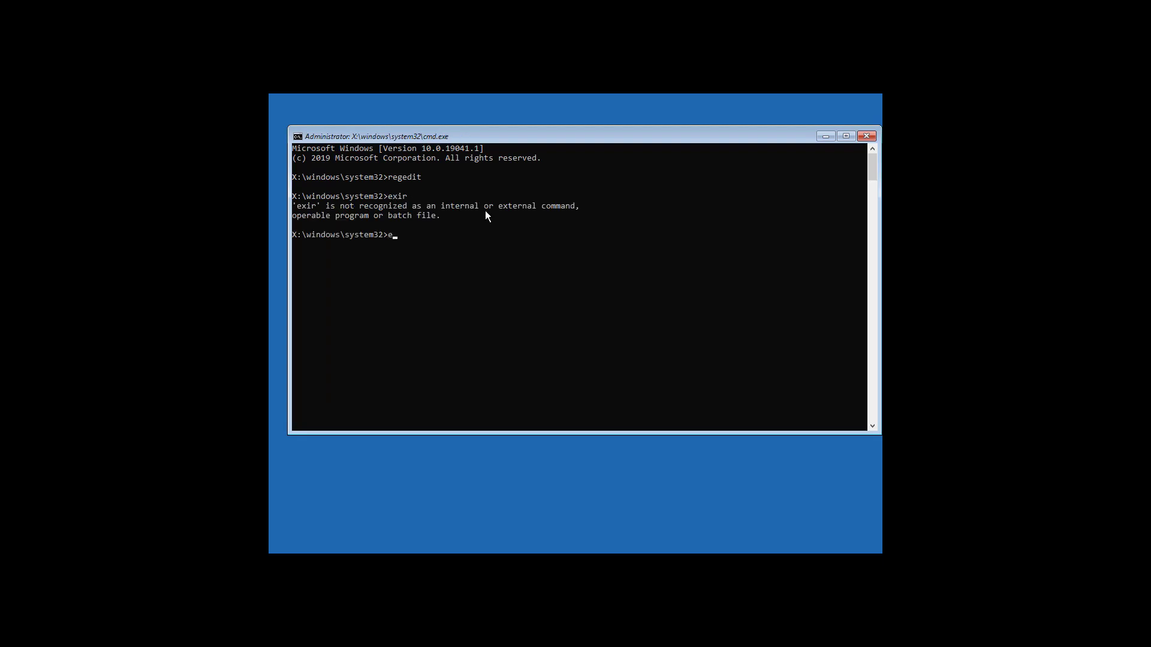